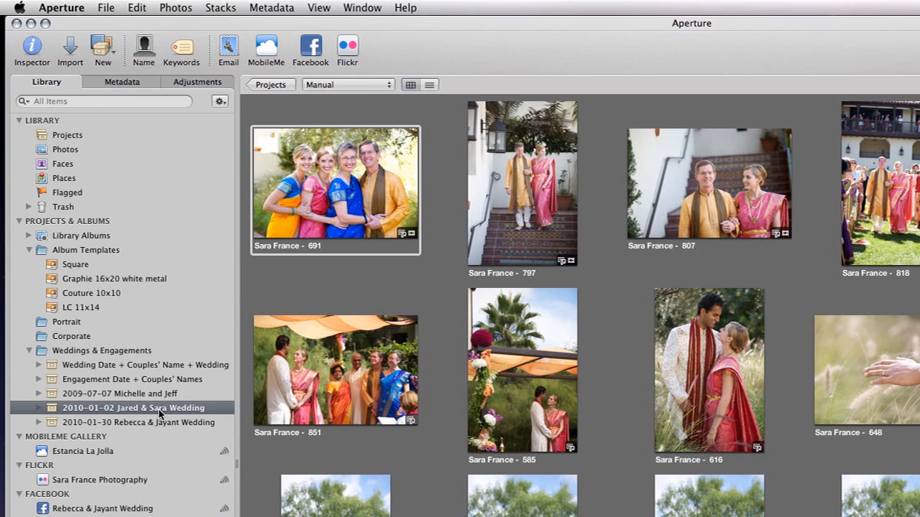
Browse the File menu's Export submenu for the wedding project
left_click(106, 9)
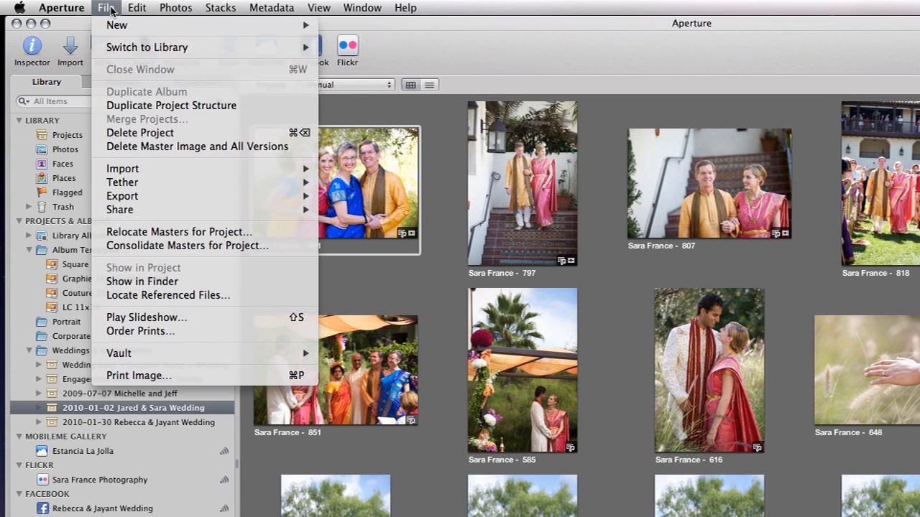
left_click(123, 195)
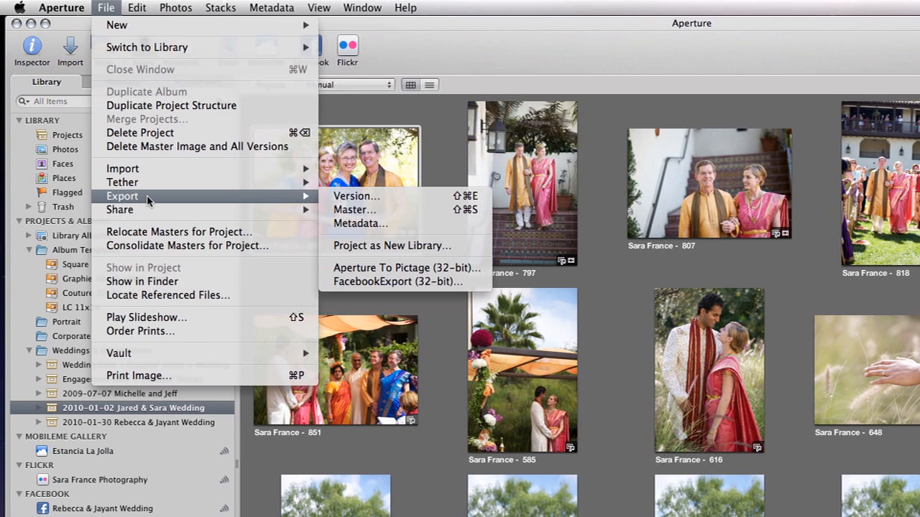
mouse_move(391, 244)
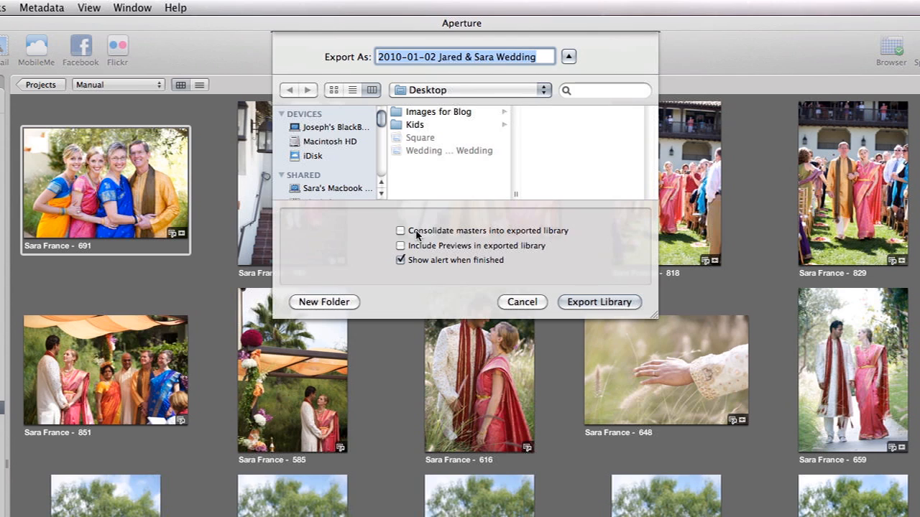
mouse_move(532, 245)
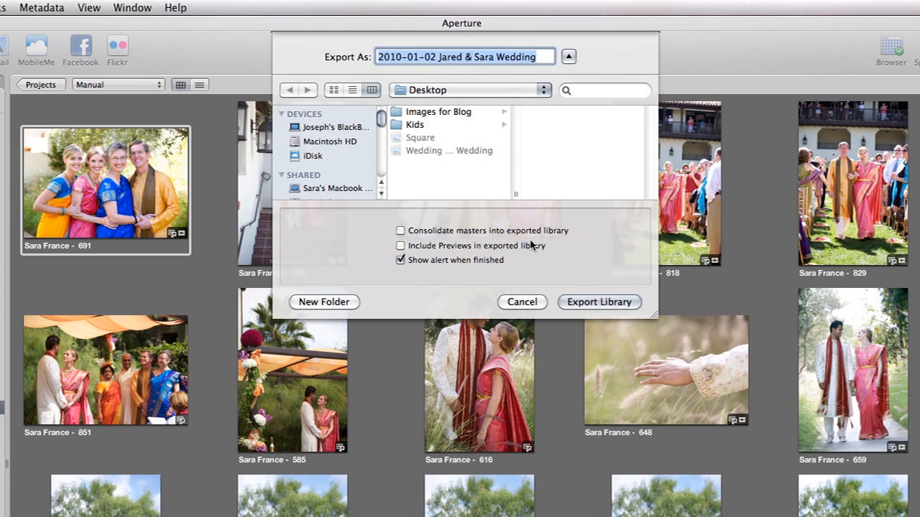
mouse_move(572, 237)
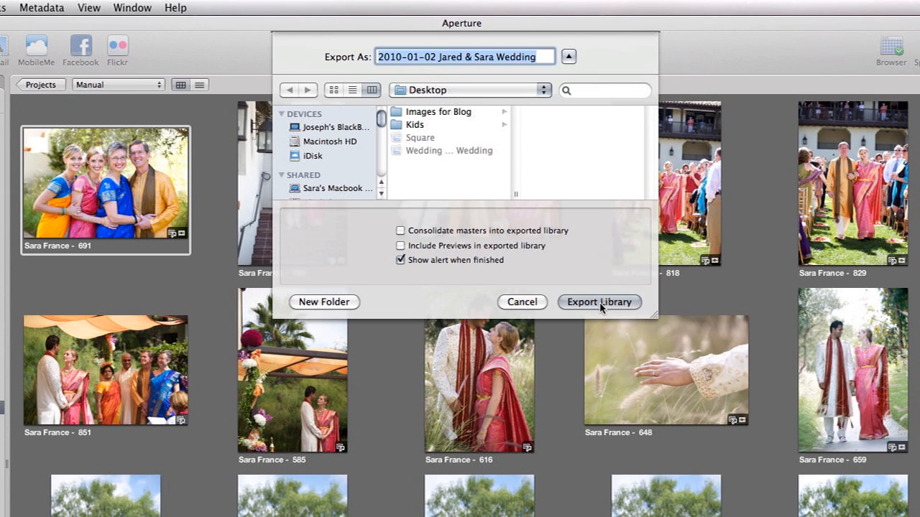
Choose Project as New Library to start exporting the wedding project
left_click(598, 302)
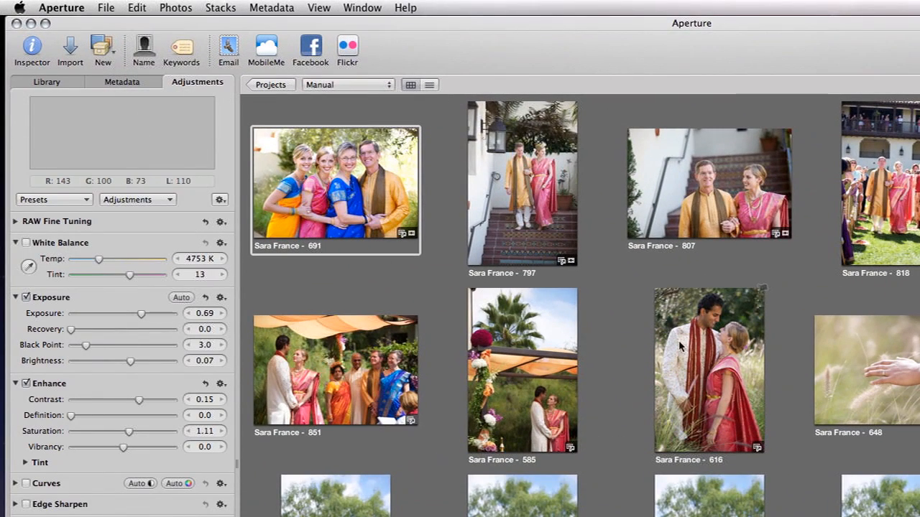
Raise the exposure of photo Sara France - 616 to 0.58 and view it large
left_click(710, 370)
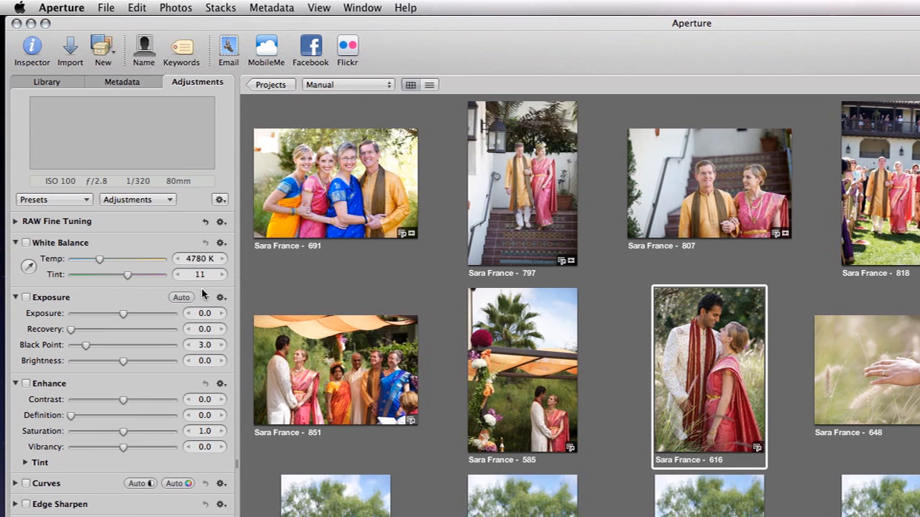
left_click_drag(122, 313, 131, 313)
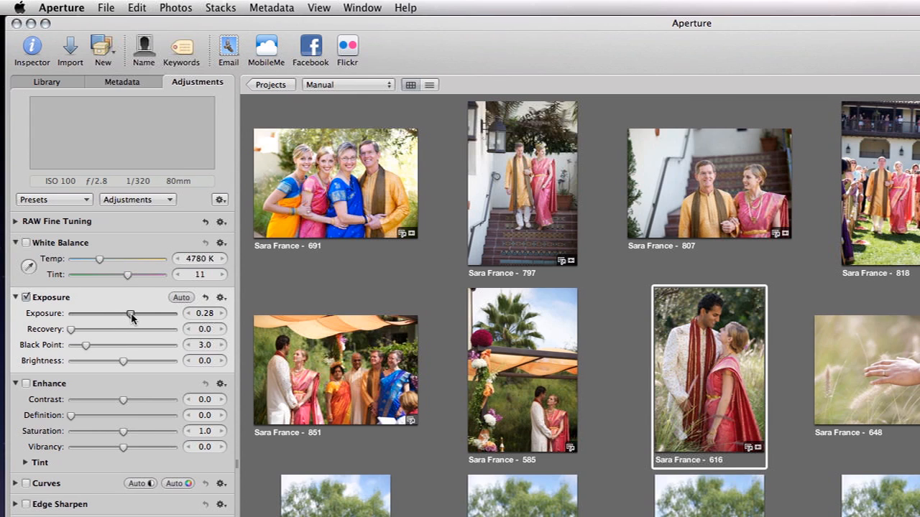
left_click_drag(131, 313, 138, 313)
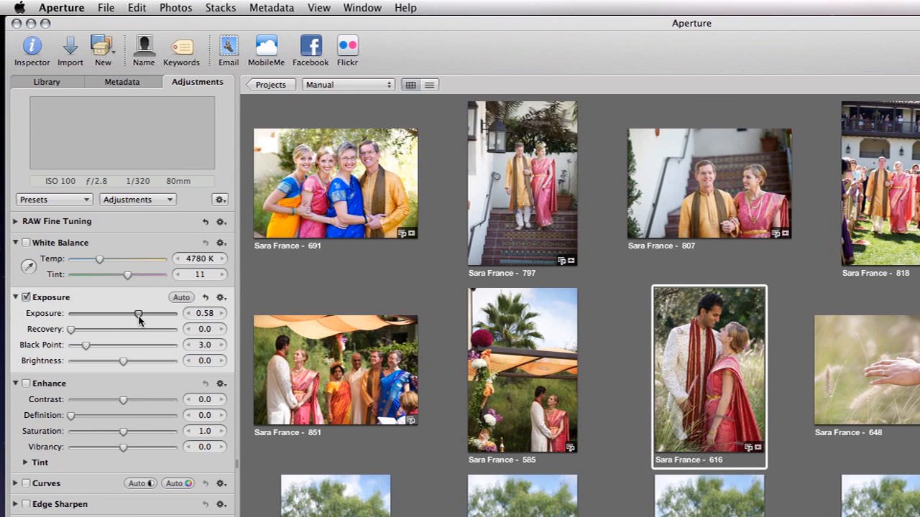
double_click(708, 371)
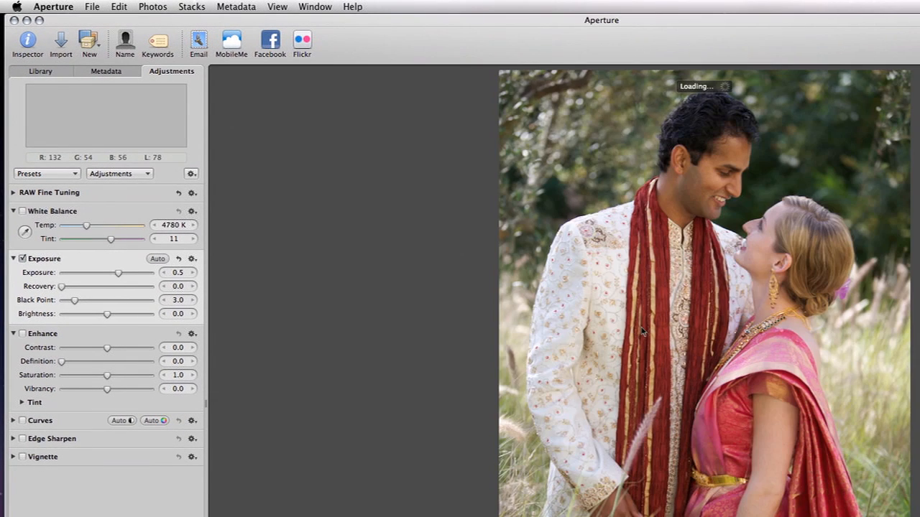